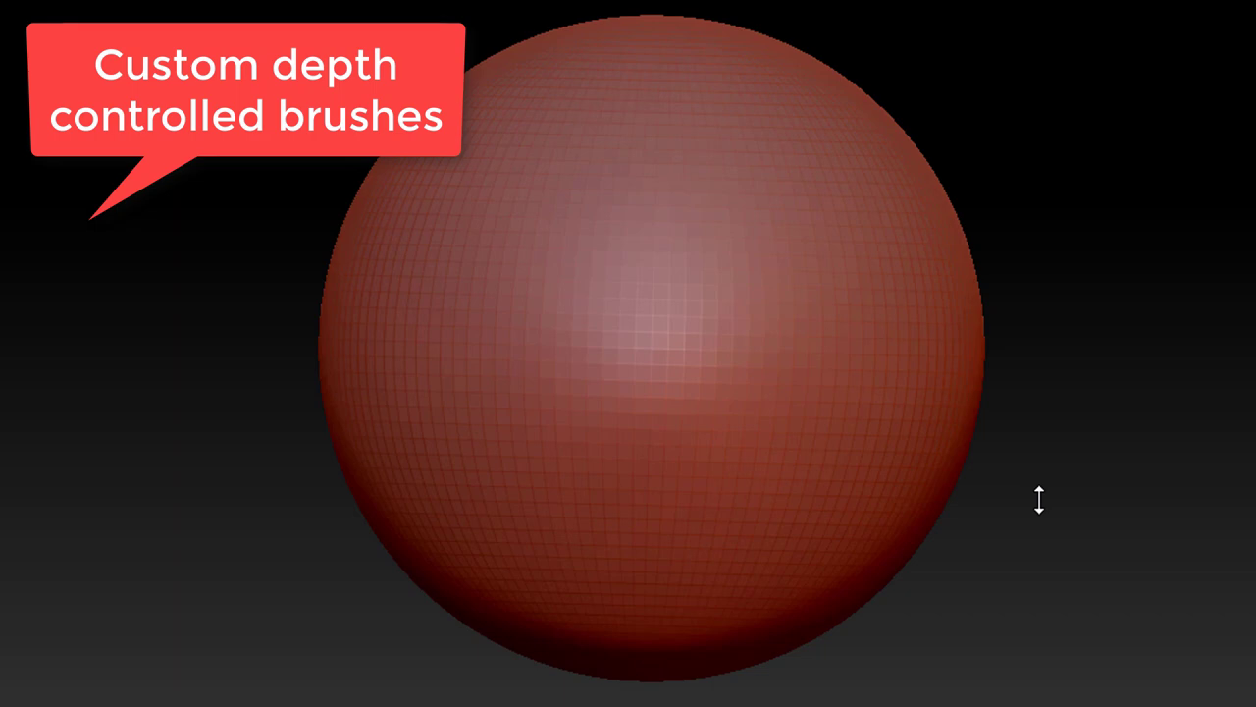
{"action": "mouse_move", "coordinate": [459, 220]}
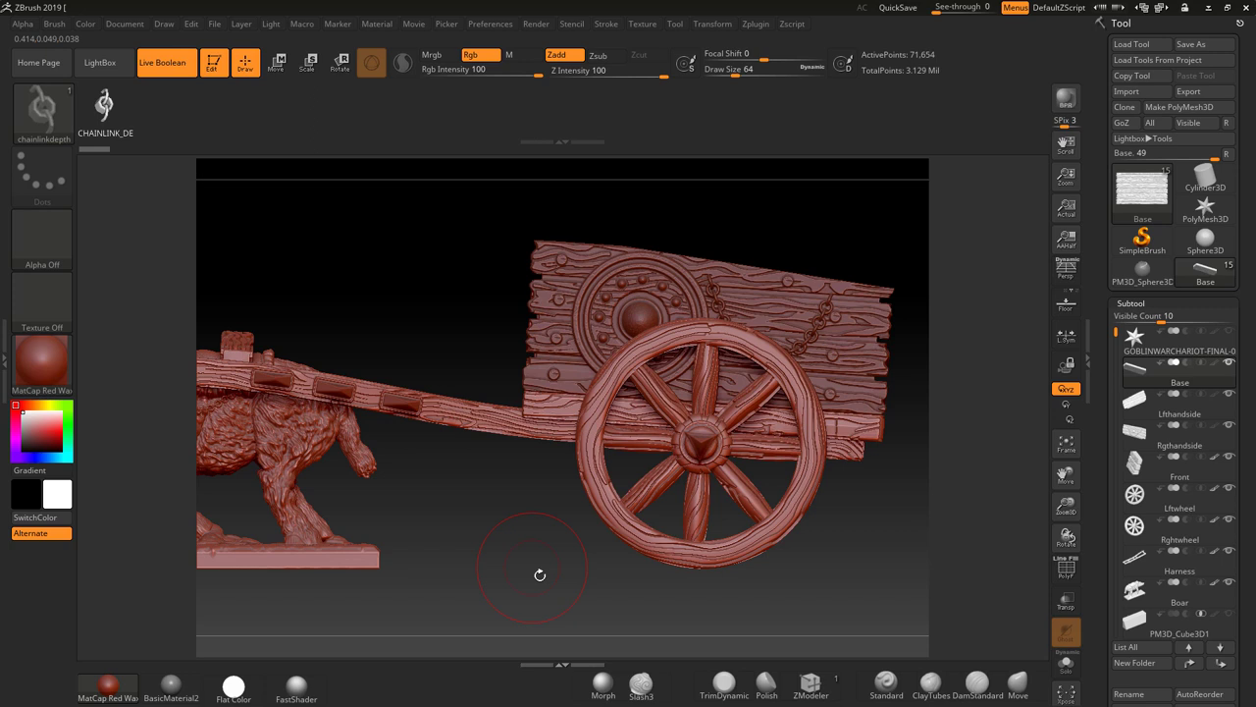
Frame the whole boar and cart in view, then solo the Harness subtool.
{"action": "left_click_drag", "start_coordinate": [538, 573], "coordinate": [554, 545]}
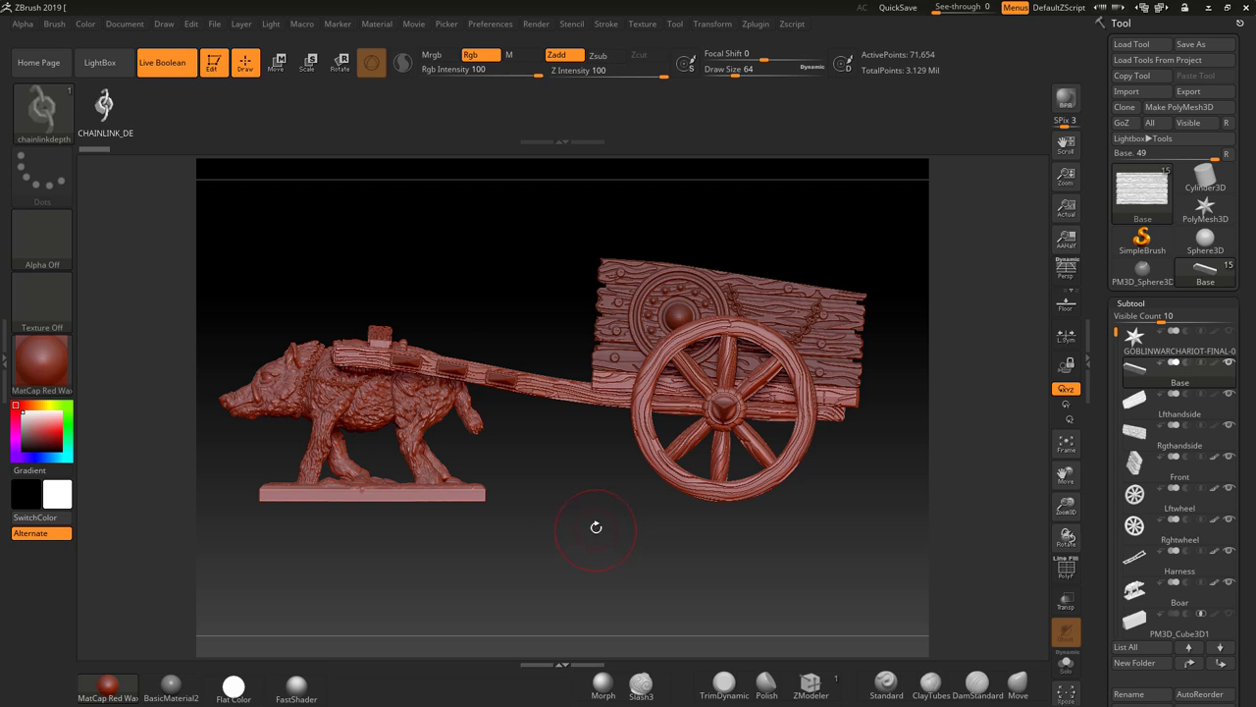
{"action": "mouse_move", "coordinate": [585, 518]}
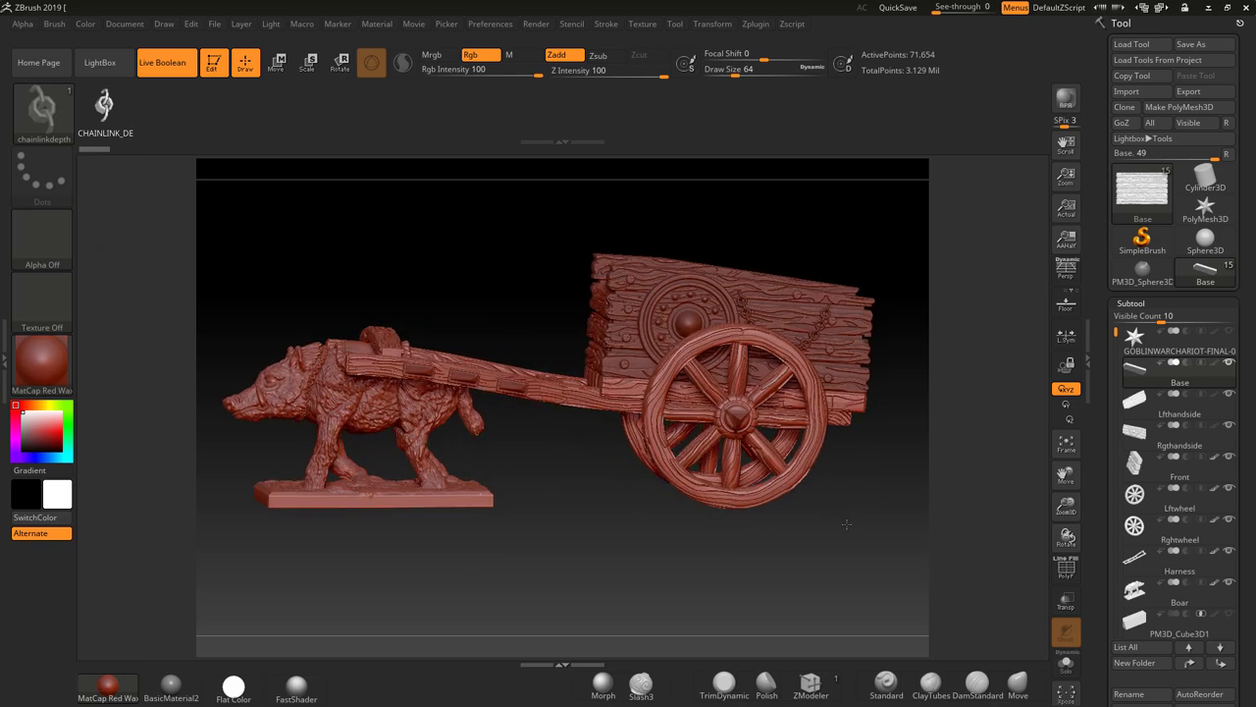
{"action": "left_click", "coordinate": [1178, 396]}
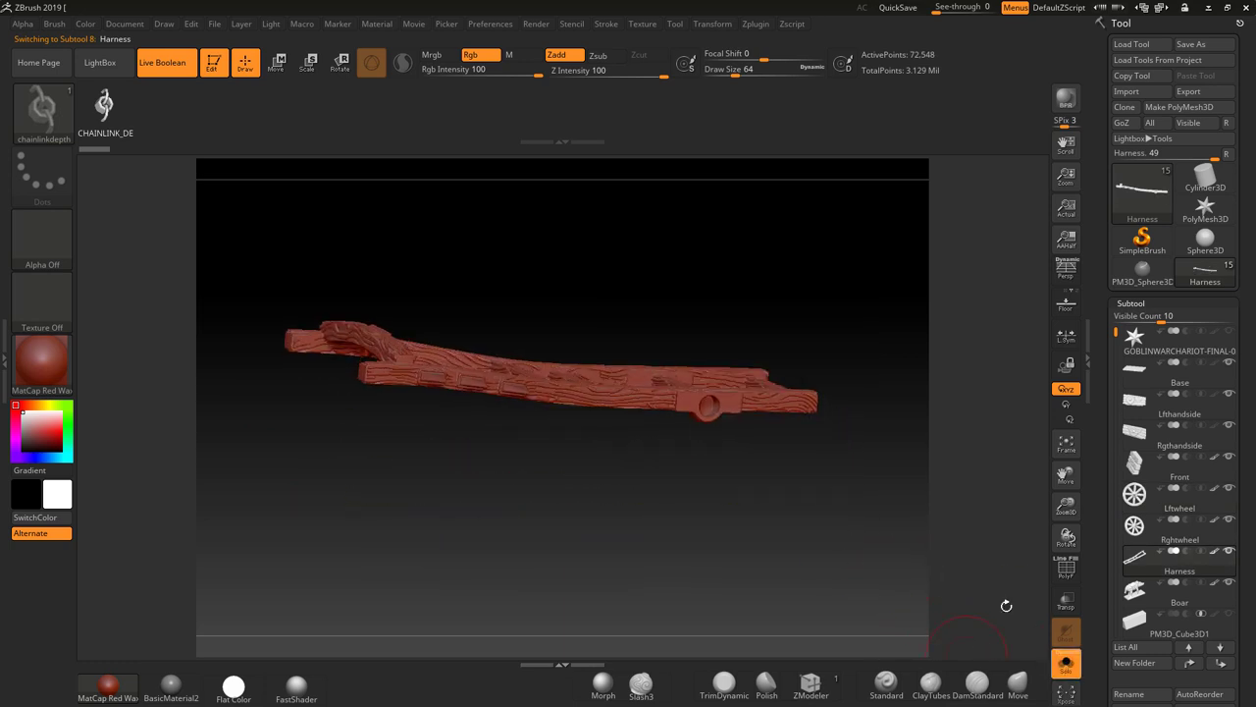
Select the Lwheel subtool to leave solo view and bring back every part.
{"action": "left_click", "coordinate": [1178, 495]}
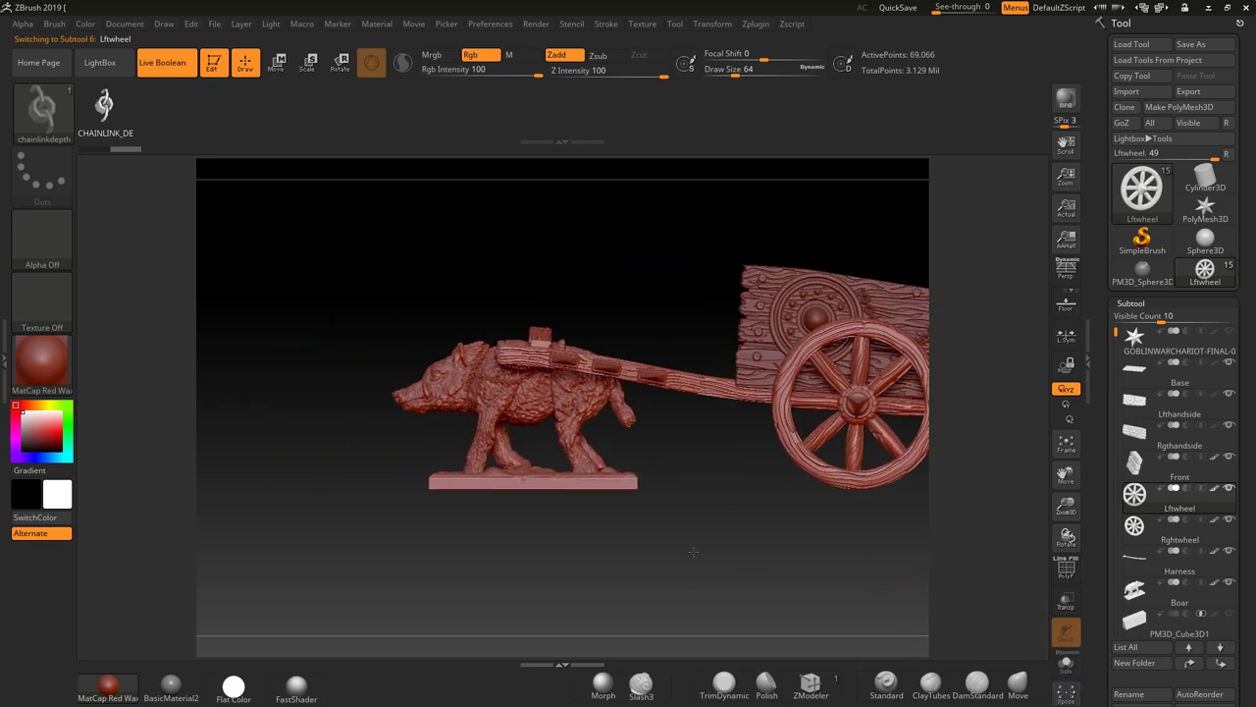
{"action": "left_click_drag", "start_coordinate": [695, 552], "coordinate": [742, 585]}
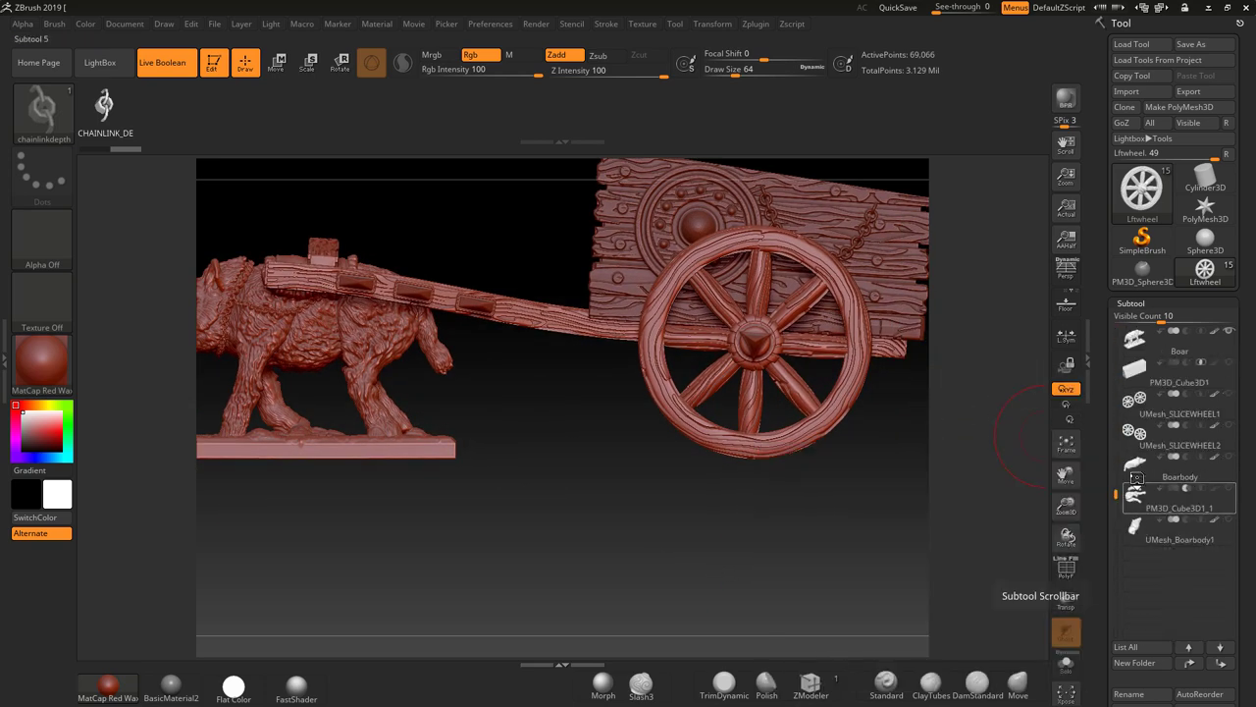
Solo the Boarbody part, then switch to UMesh_SLICEWHEEL2 to show only the two wheels.
{"action": "left_click", "coordinate": [1179, 467]}
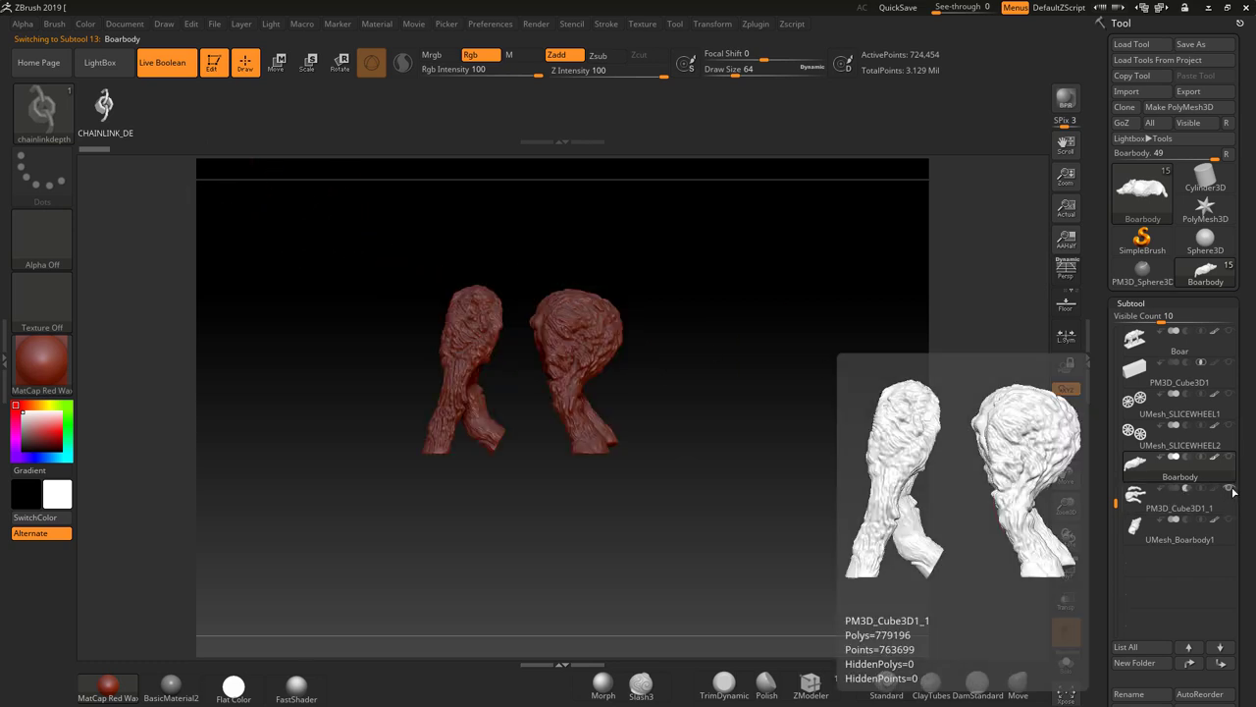
{"action": "left_click", "coordinate": [1178, 467]}
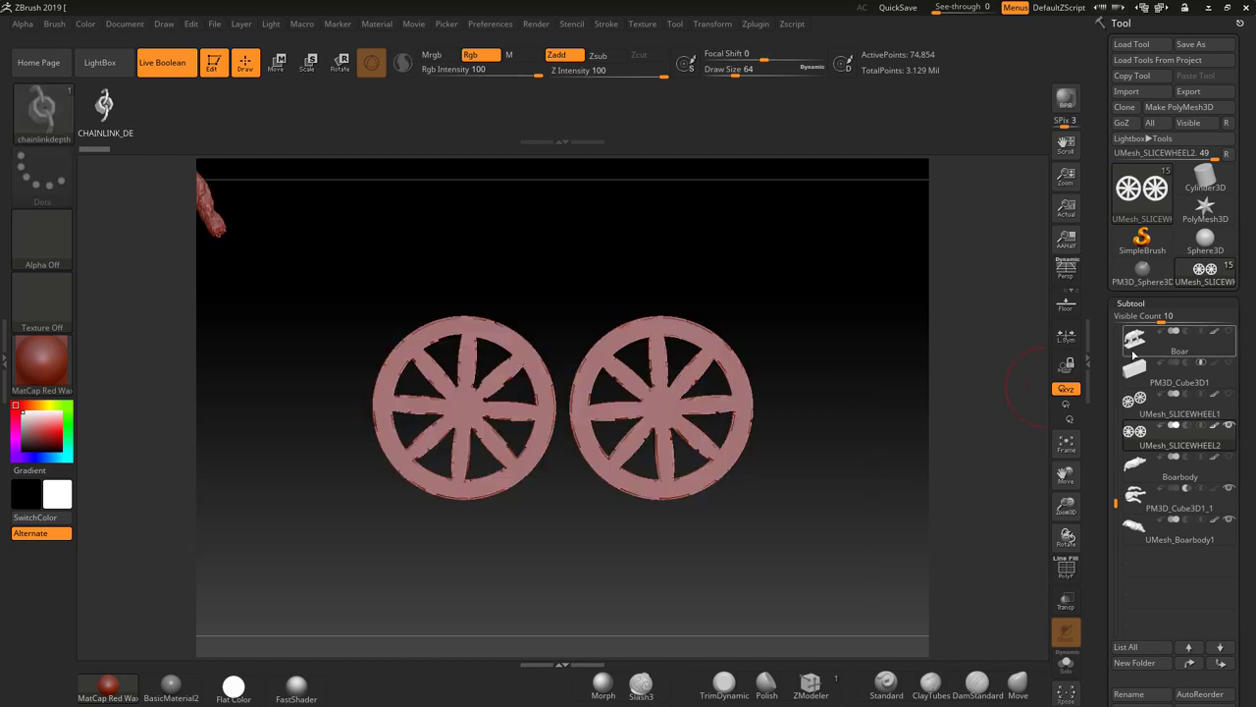
Switch to the Boar subtool so the boar on its base shows beside a wheel.
{"action": "left_click", "coordinate": [1180, 339]}
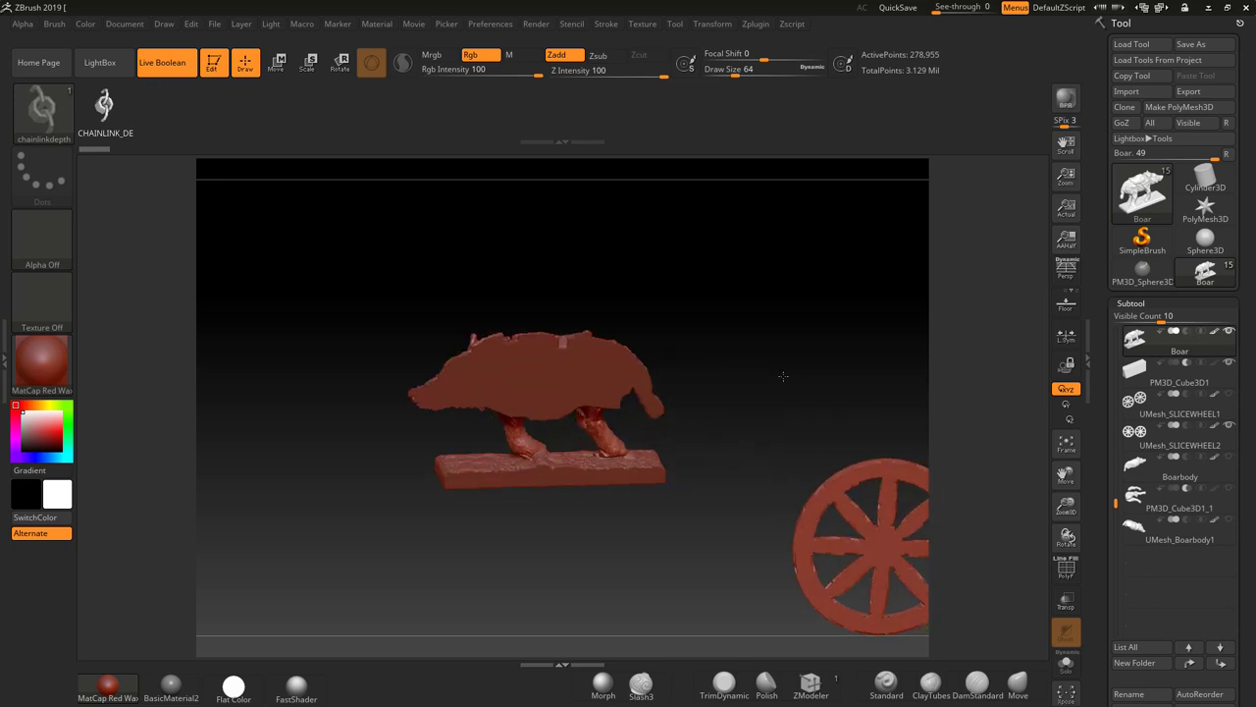
{"action": "mouse_move", "coordinate": [1177, 402]}
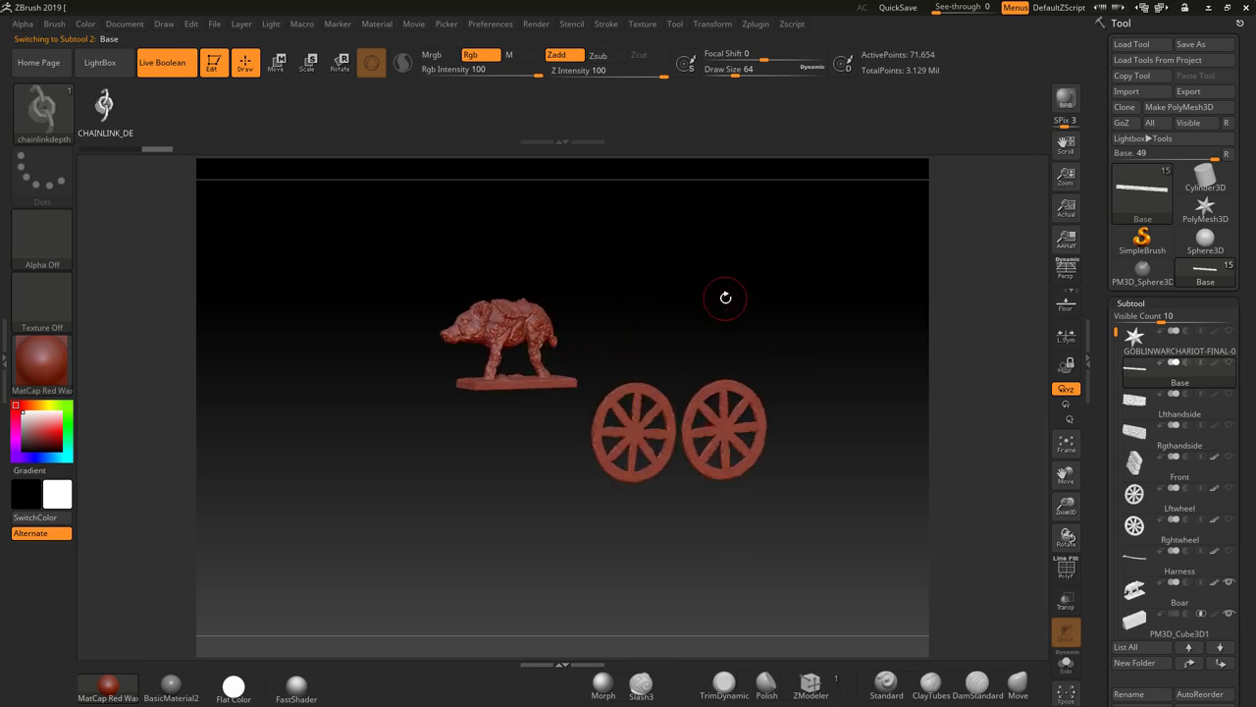
{"action": "mouse_move", "coordinate": [718, 300]}
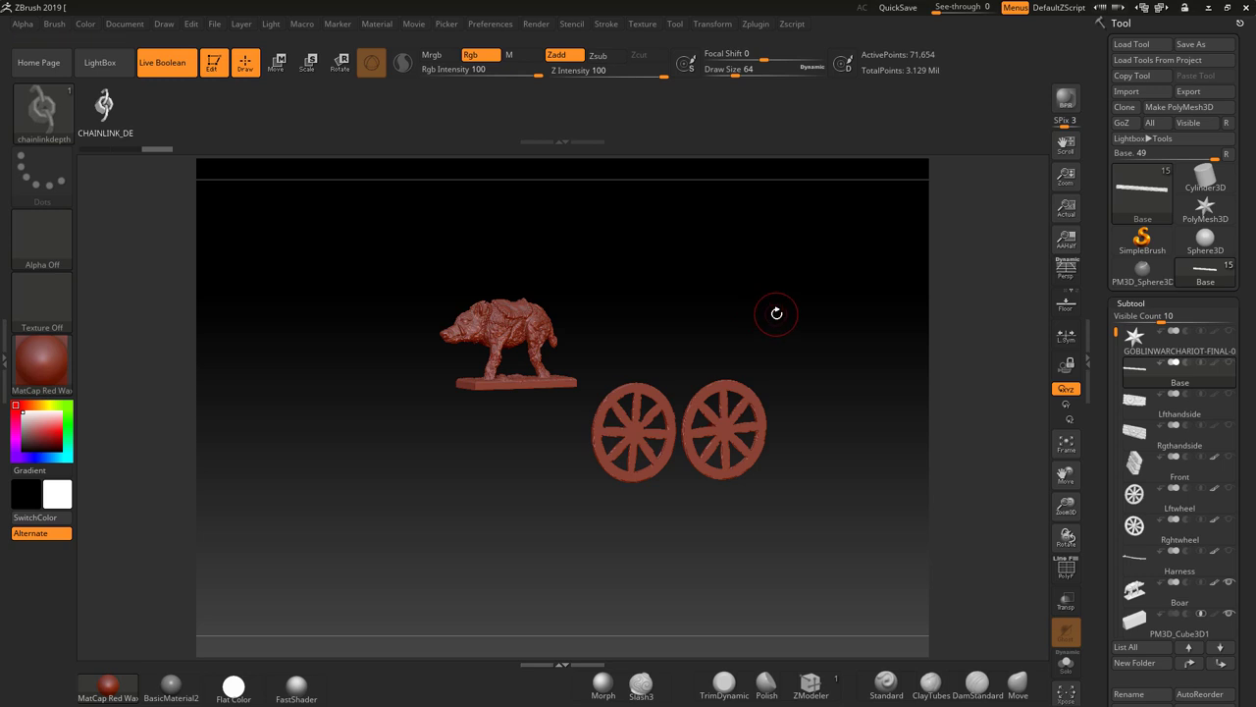
{"action": "mouse_move", "coordinate": [742, 301]}
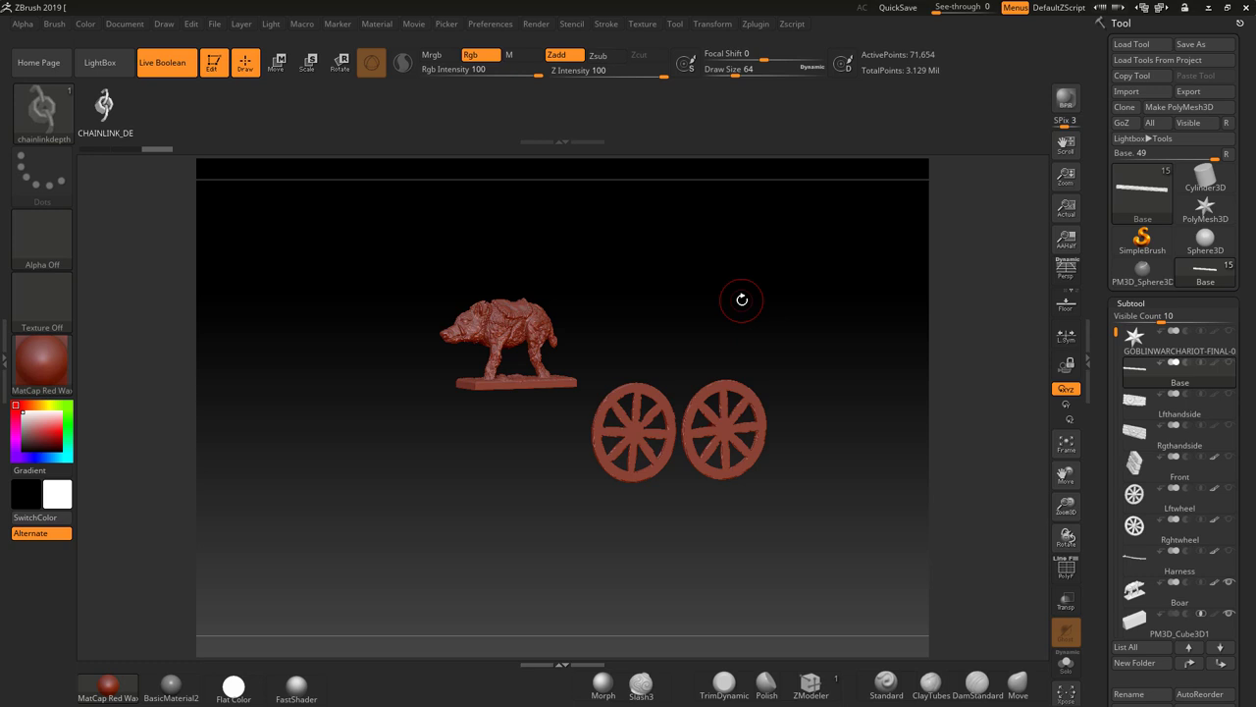
{"action": "mouse_move", "coordinate": [702, 335]}
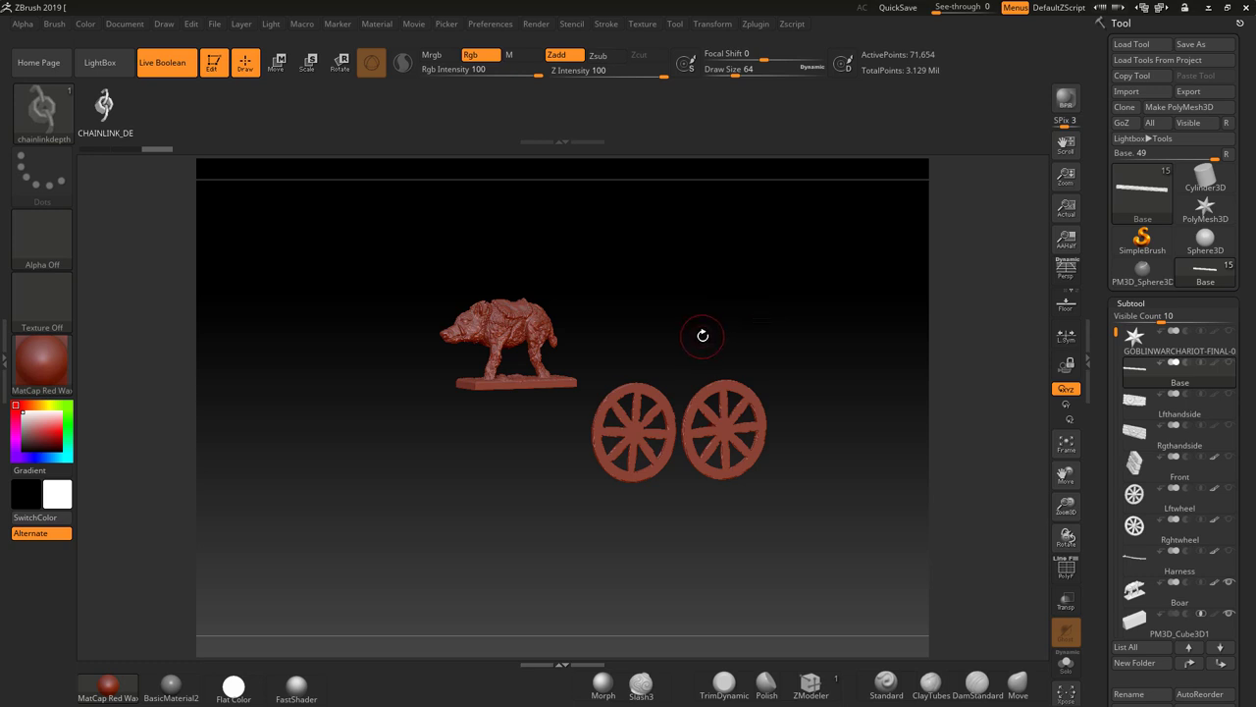
{"action": "mouse_move", "coordinate": [702, 338]}
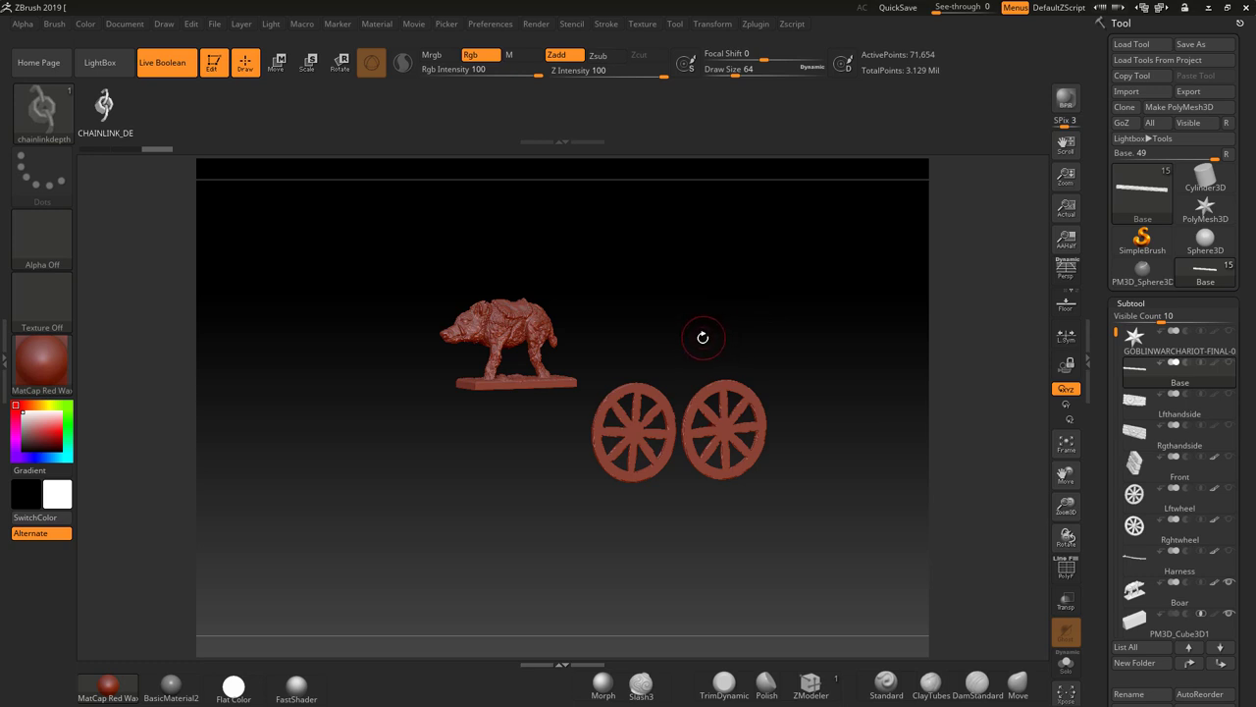
{"action": "mouse_move", "coordinate": [612, 263]}
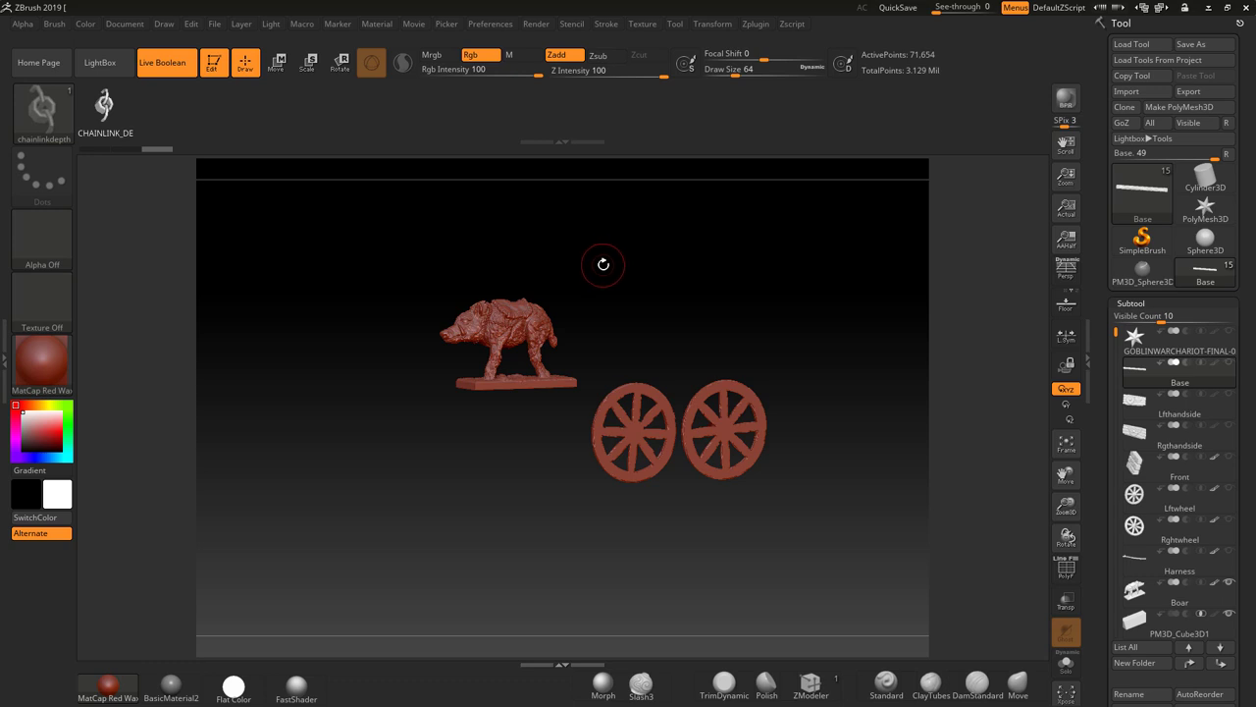
{"action": "mouse_move", "coordinate": [640, 267]}
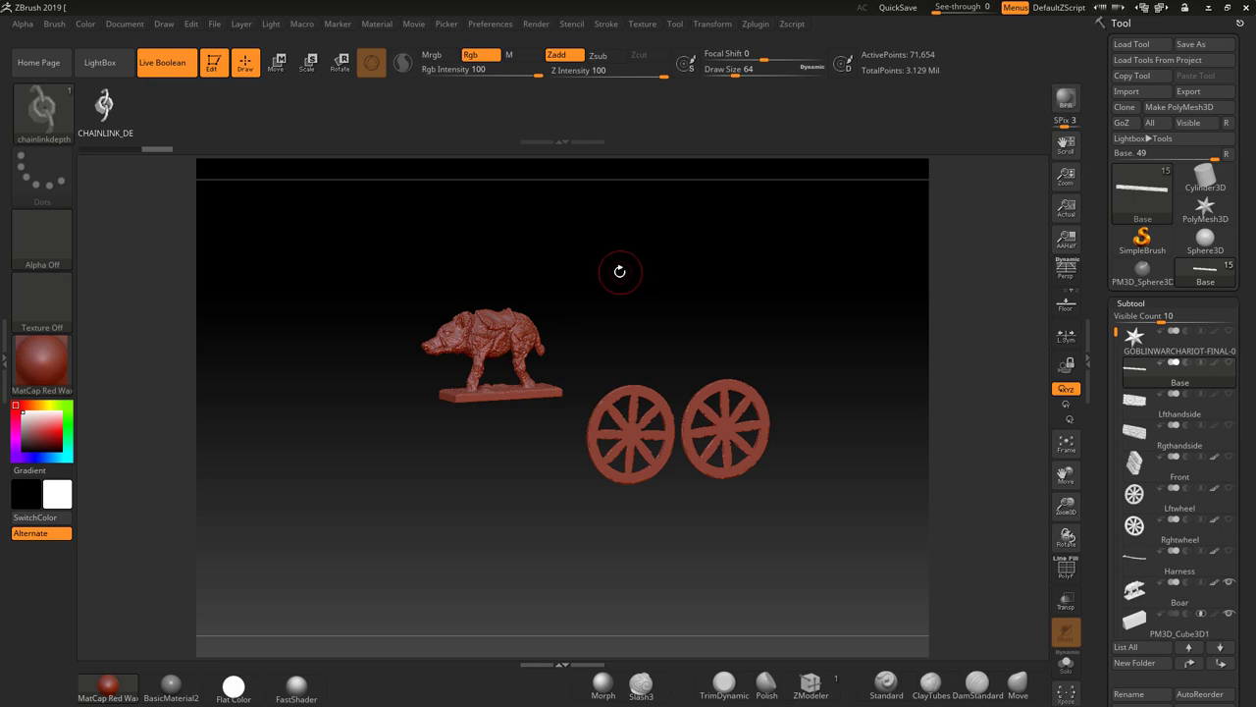
{"action": "mouse_move", "coordinate": [614, 270]}
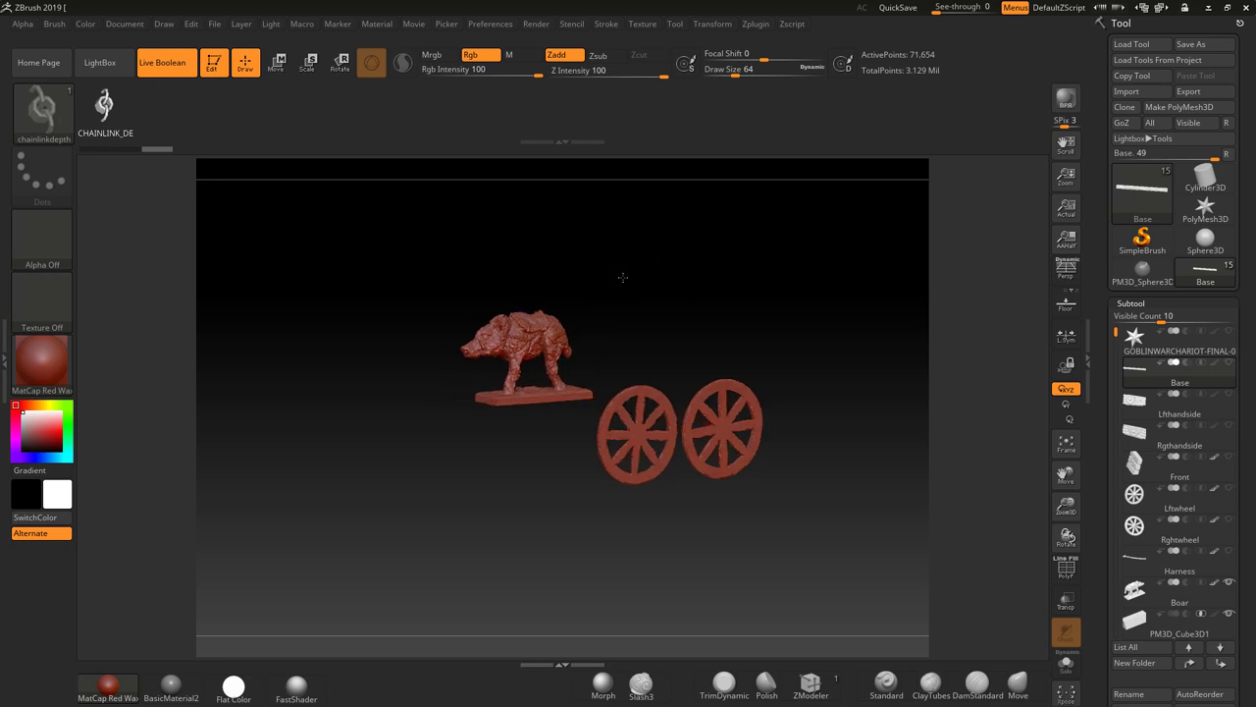
{"action": "left_click_drag", "start_coordinate": [624, 279], "coordinate": [592, 279]}
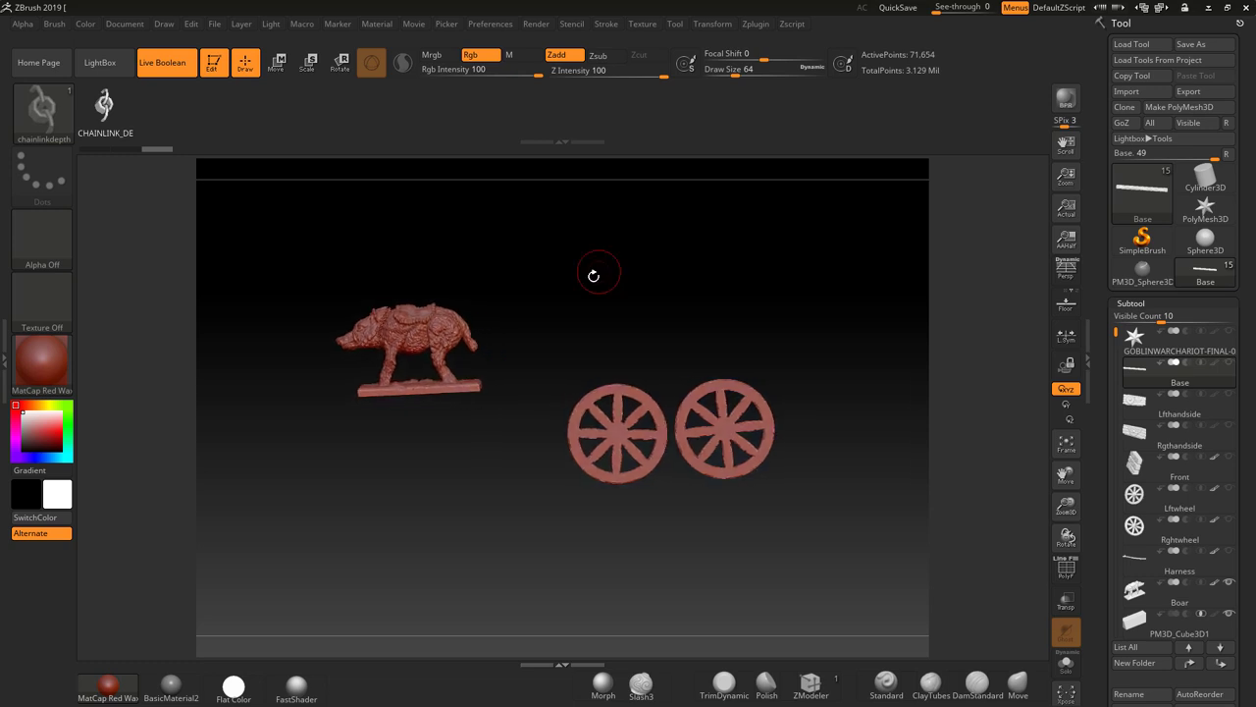